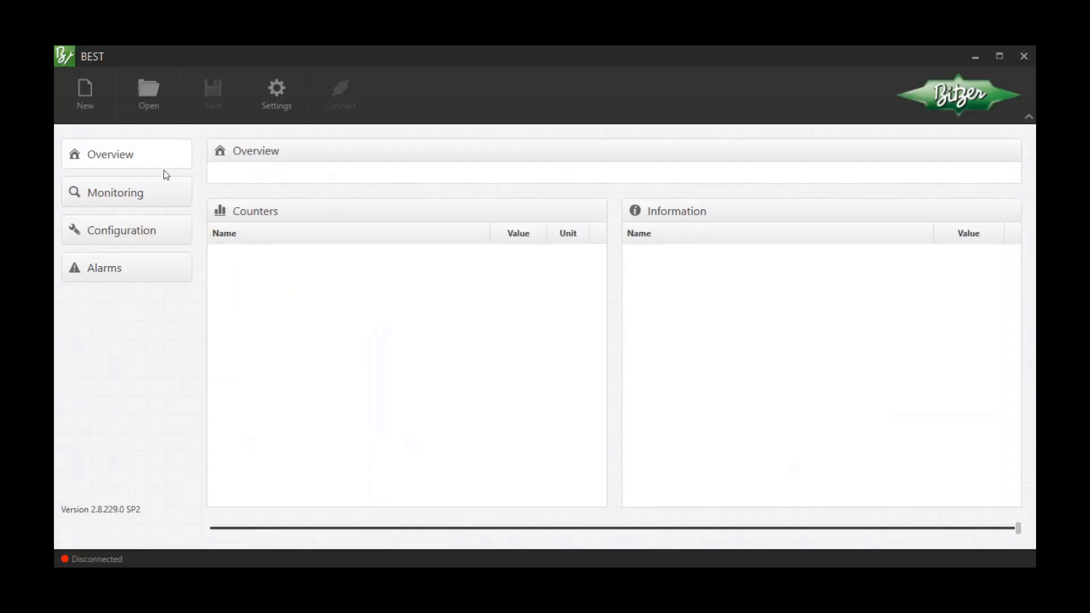
Create a new VARIPACK device project.
click(85, 93)
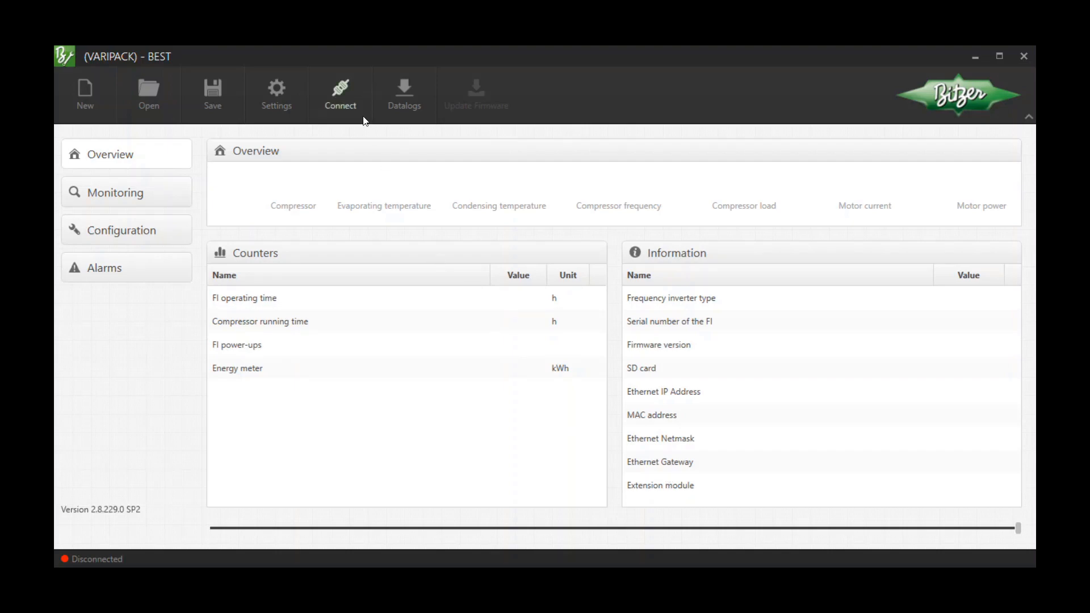
Connect to the VARIPACK through the BEST converter.
click(340, 91)
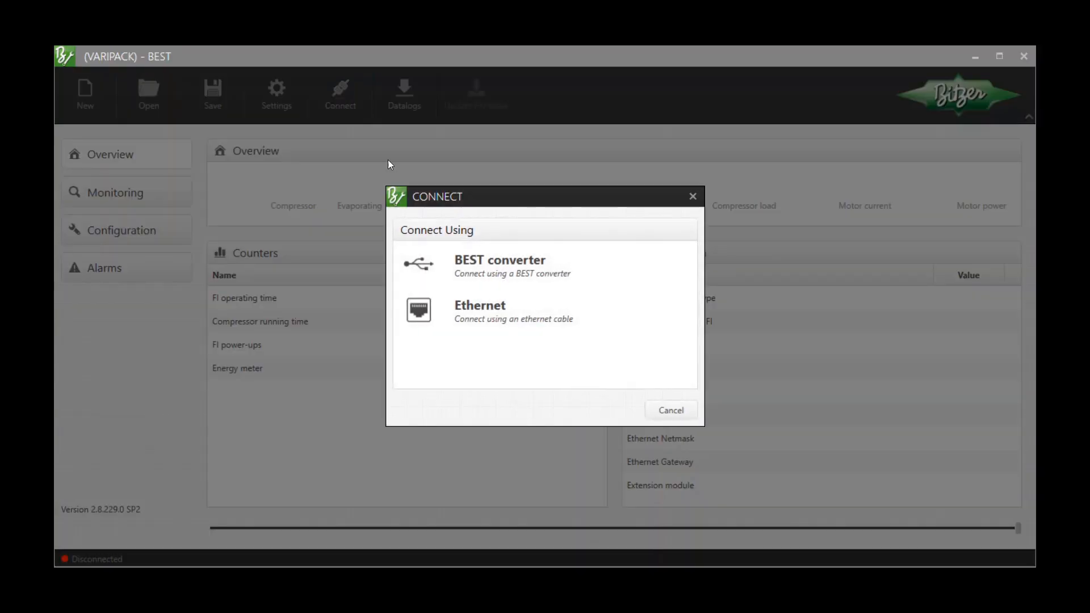
mouse_move(530, 281)
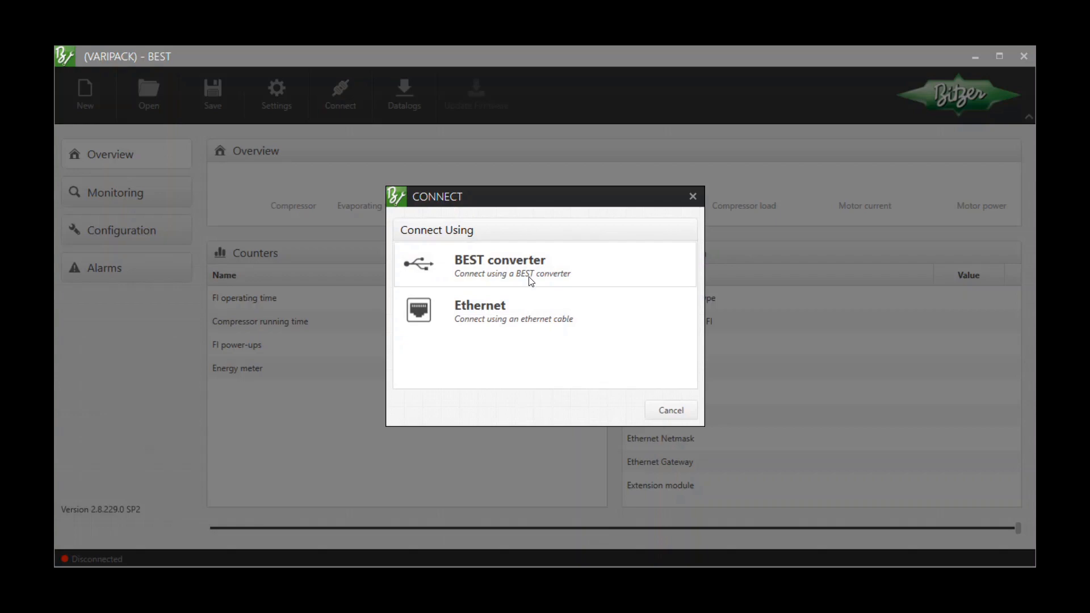
mouse_move(534, 288)
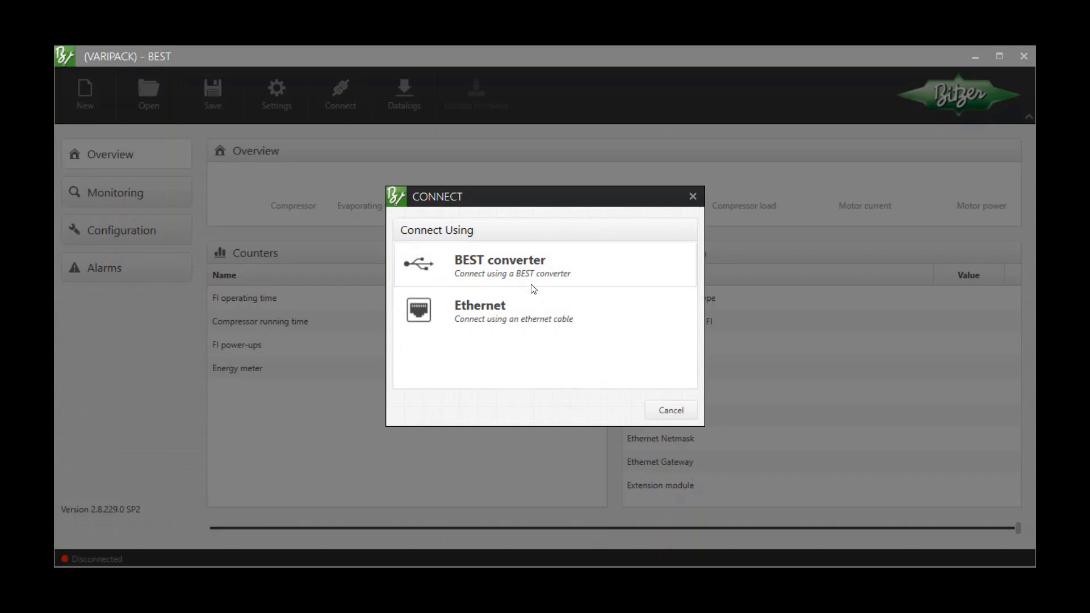
click(480, 311)
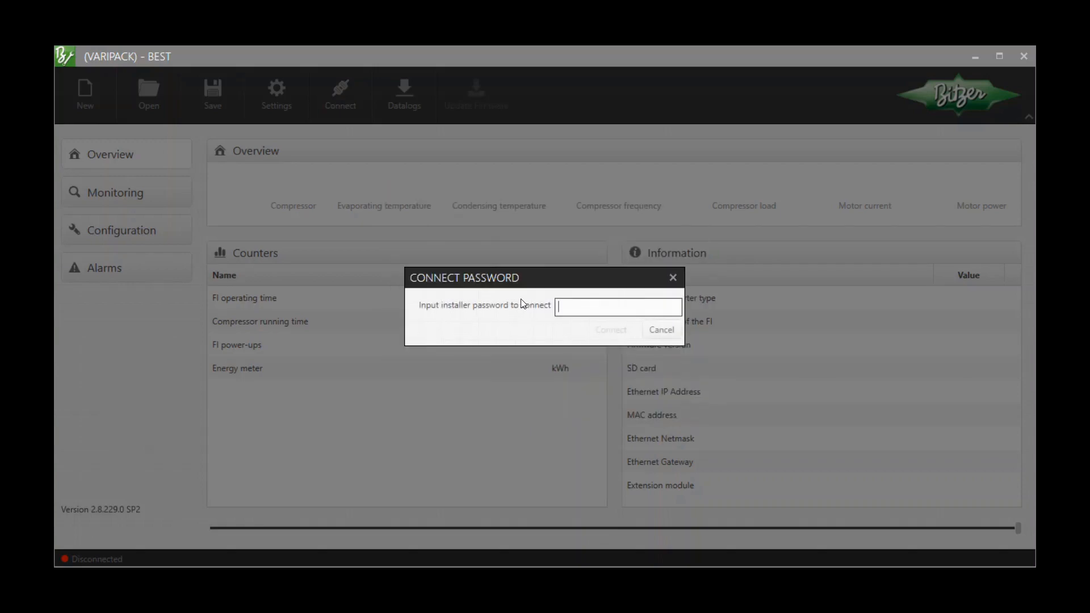
Enter the installer password and confirm the connection to the VARIPACK.
text(•)
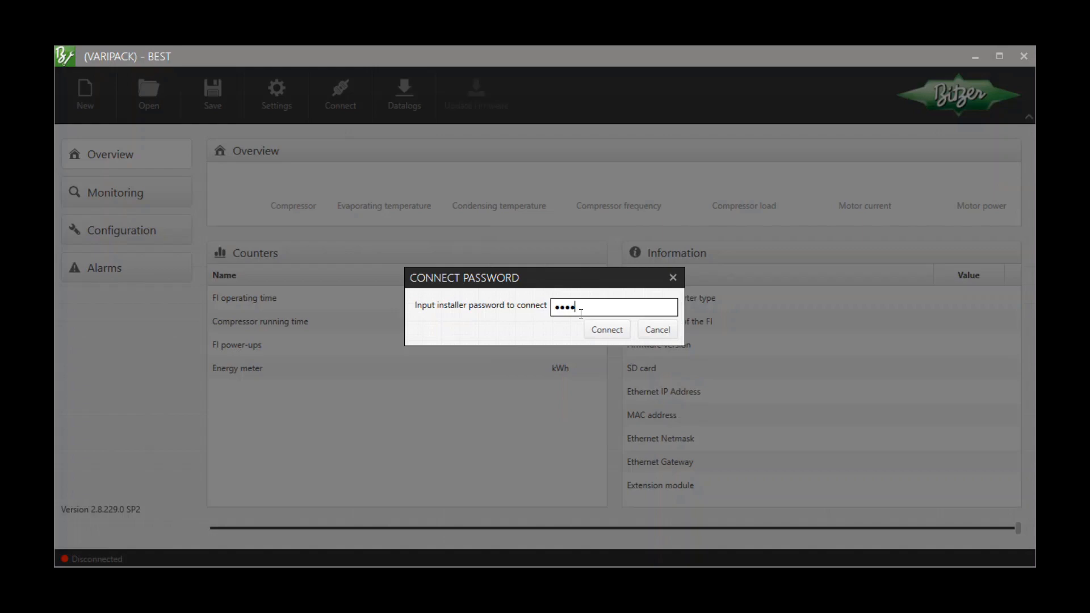
click(606, 330)
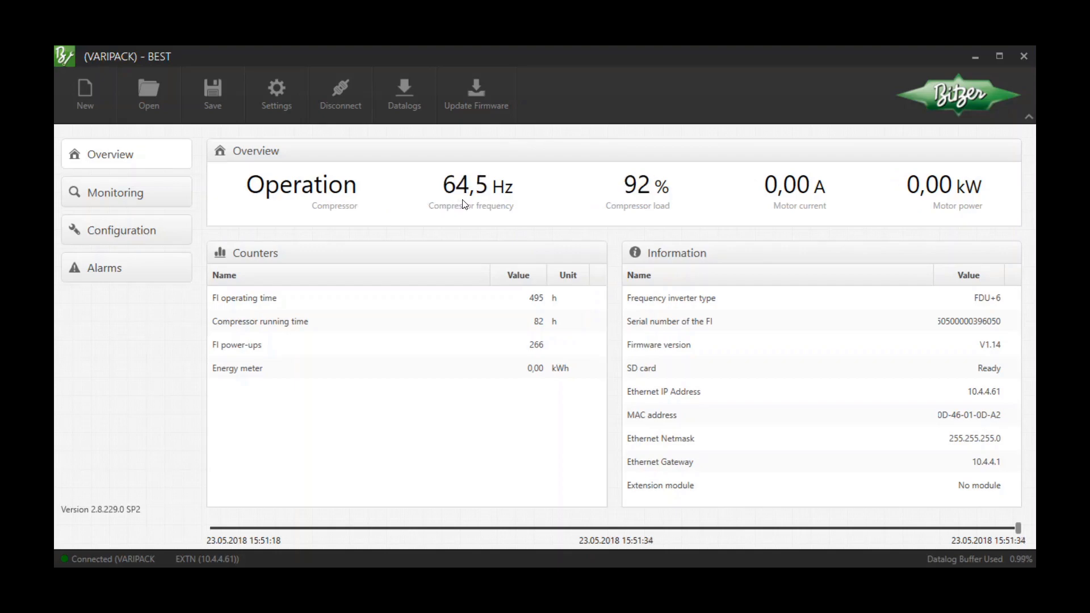
Show the Monitoring values, then start saving the project as a .bpd file.
click(115, 191)
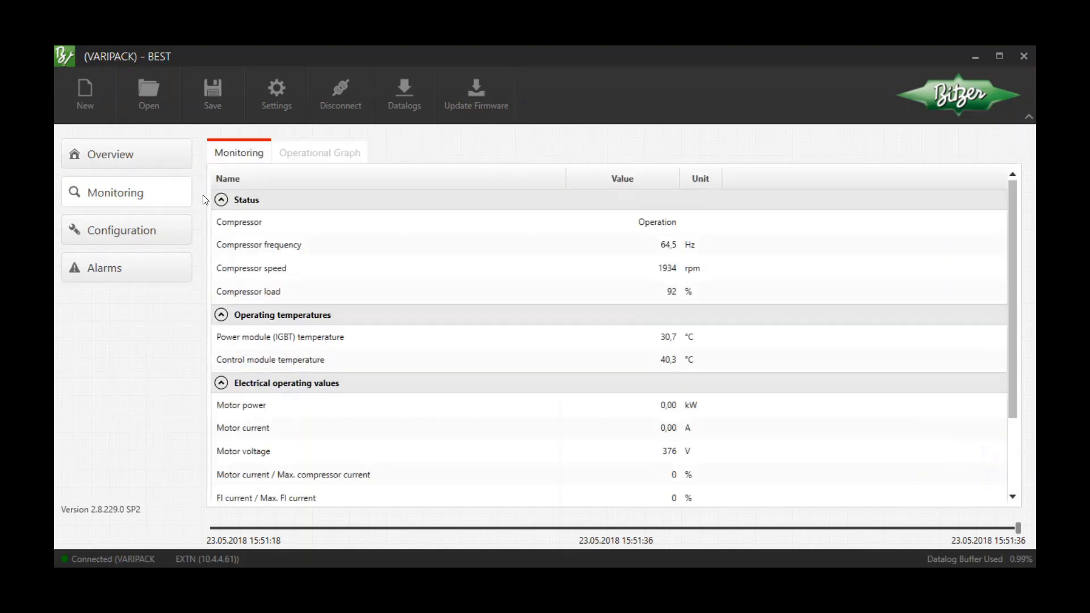
mouse_move(680, 308)
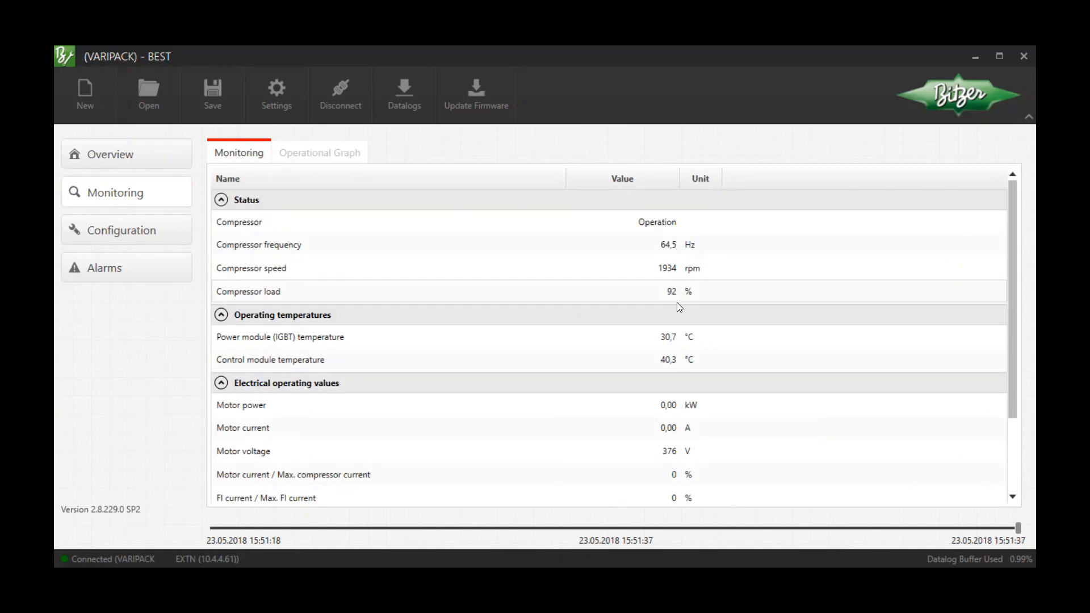
mouse_move(678, 478)
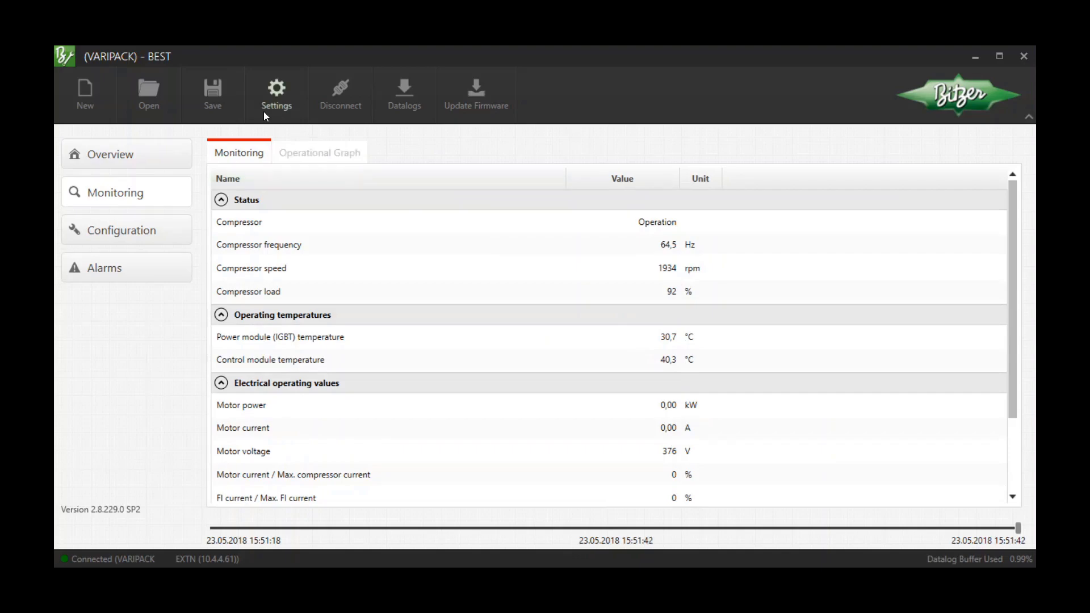
click(212, 91)
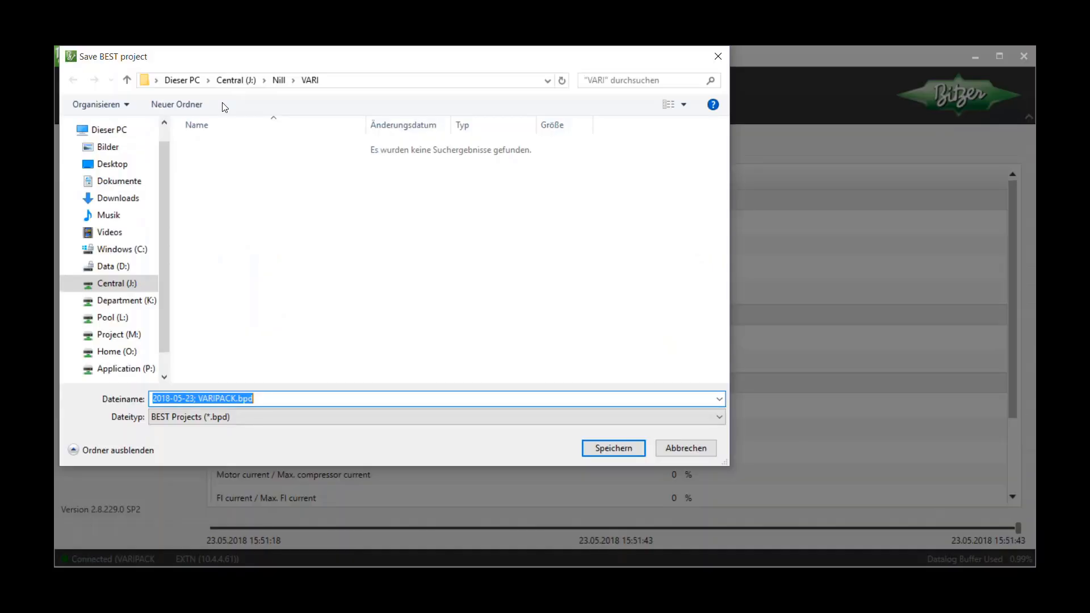